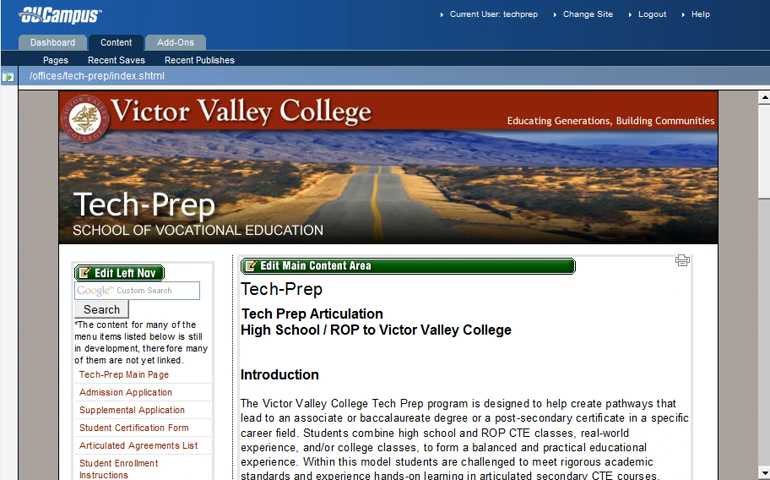
{"action": "mouse_move", "coordinate": [438, 401]}
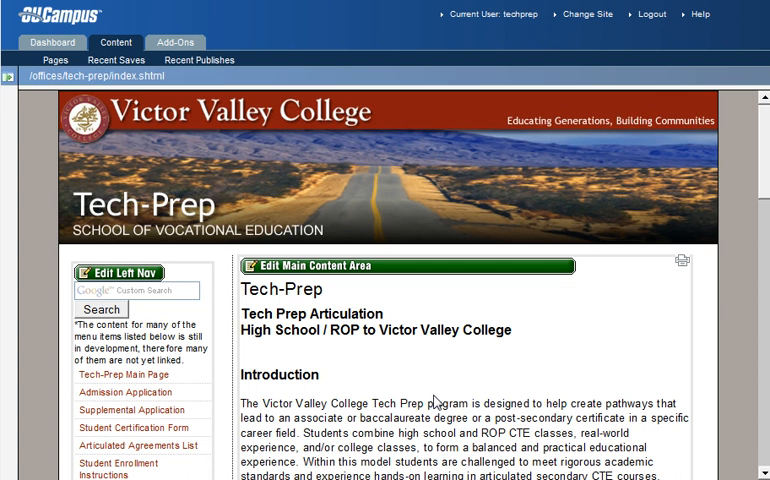
{"action": "mouse_move", "coordinate": [118, 286]}
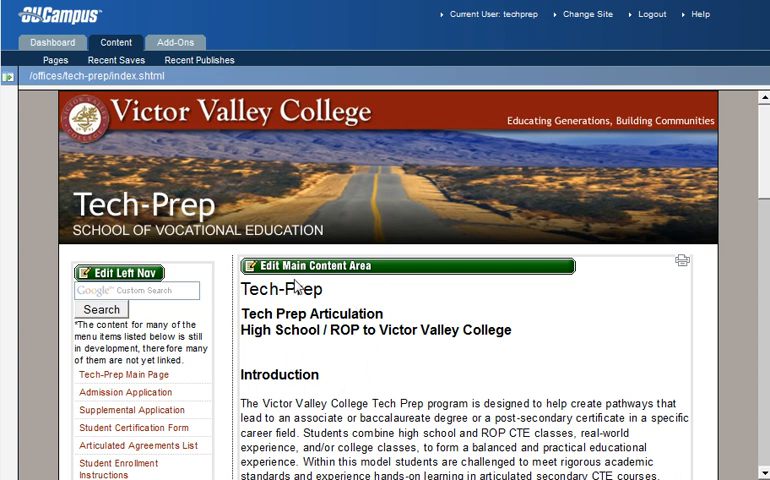
Open the Tech-Prep page's main content area, headings through Introduction, in the editor
{"action": "left_click_drag", "start_coordinate": [245, 290], "coordinate": [300, 320]}
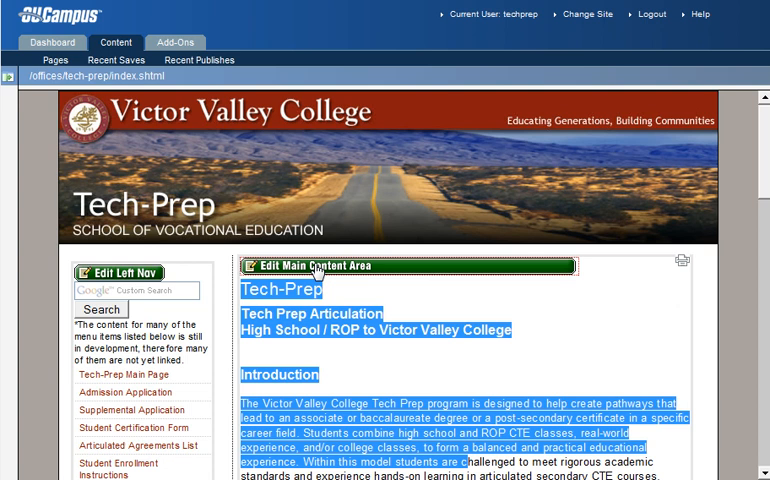
{"action": "left_click", "coordinate": [305, 262]}
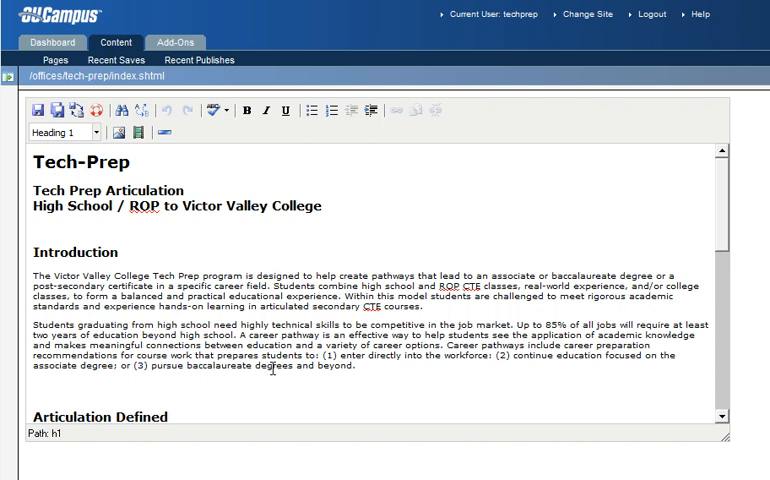
{"action": "mouse_move", "coordinate": [353, 135]}
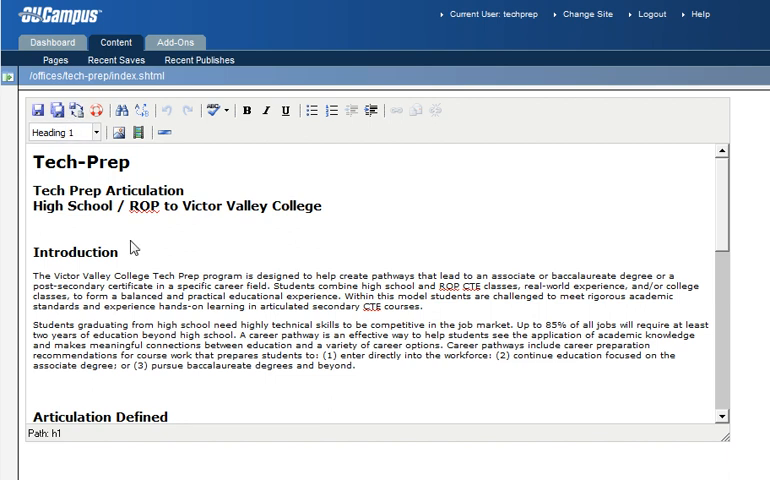
{"action": "mouse_move", "coordinate": [263, 322]}
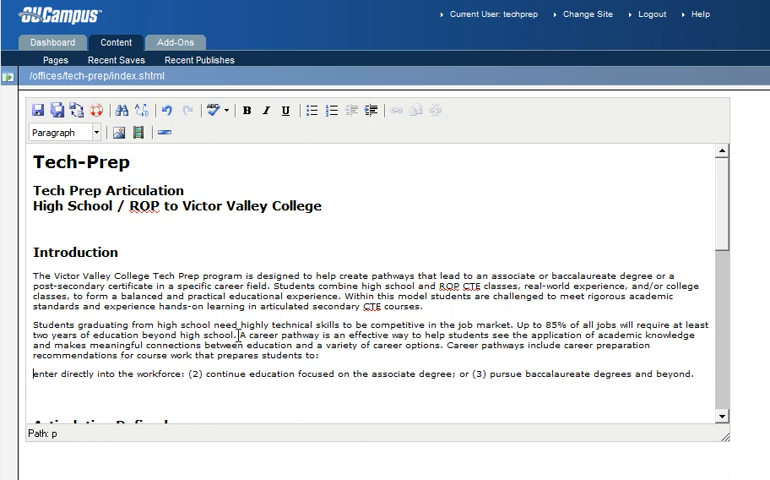
{"action": "mouse_move", "coordinate": [332, 140]}
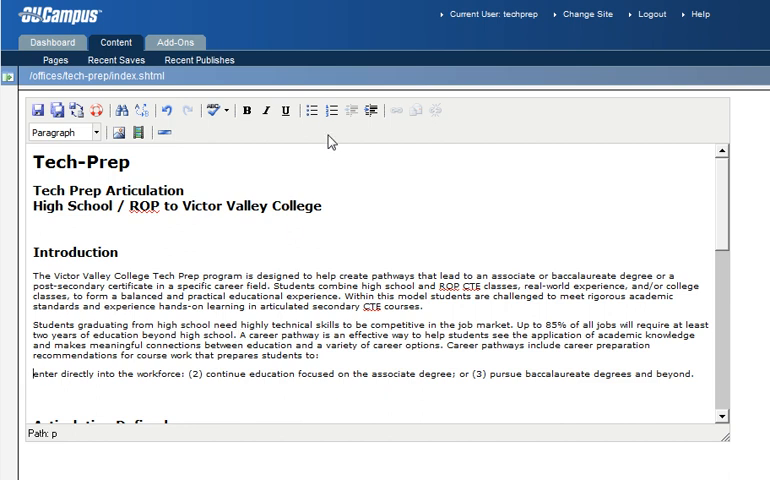
Apply numbered-list formatting to the three career pathway options
{"action": "left_click", "coordinate": [328, 111]}
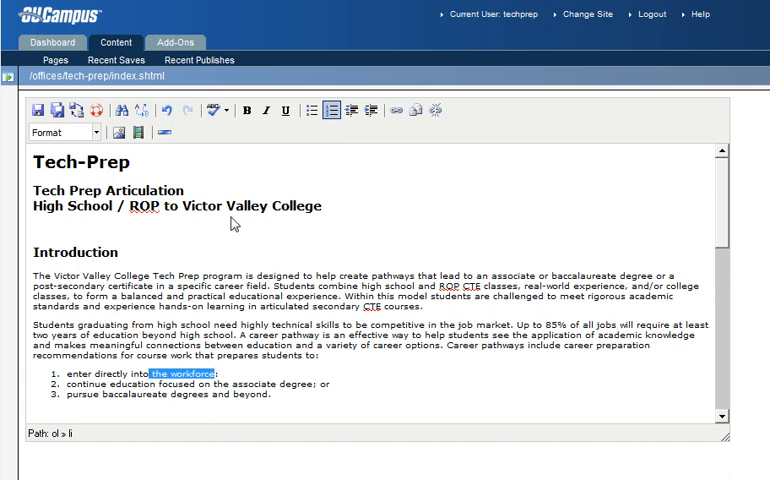
{"action": "left_click", "coordinate": [248, 112]}
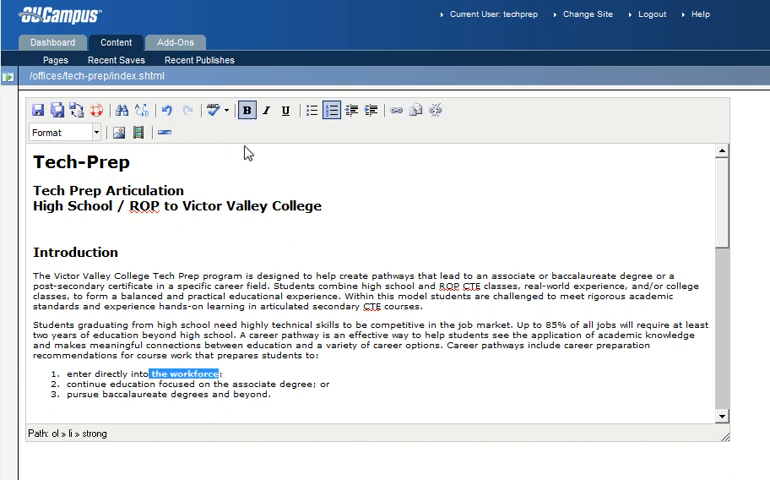
{"action": "mouse_move", "coordinate": [248, 112]}
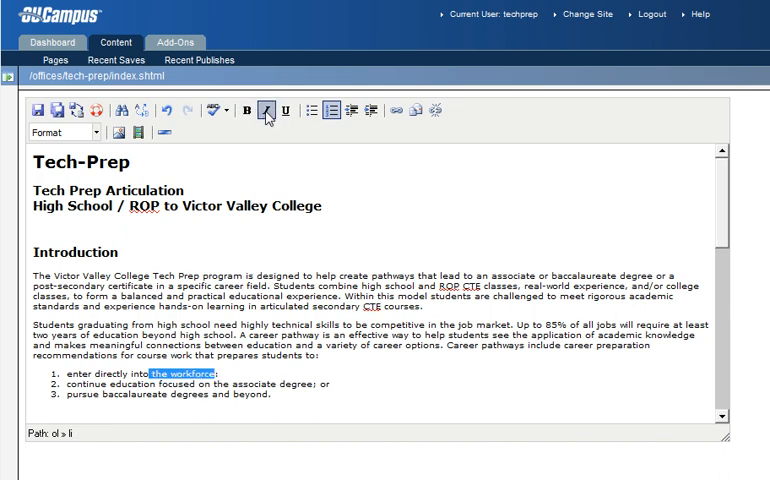
{"action": "left_click", "coordinate": [265, 110]}
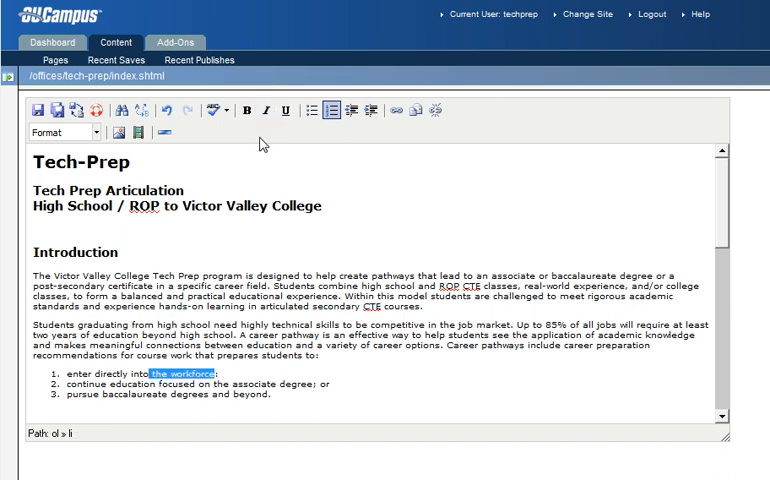